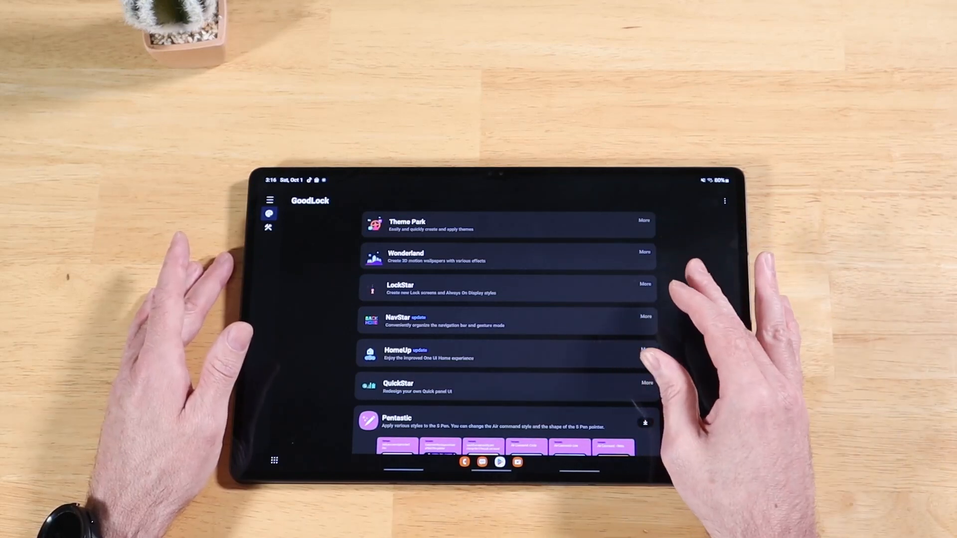
Leave Good Lock's module list and launch the Google Play Store from the dock
scroll("down", 3)
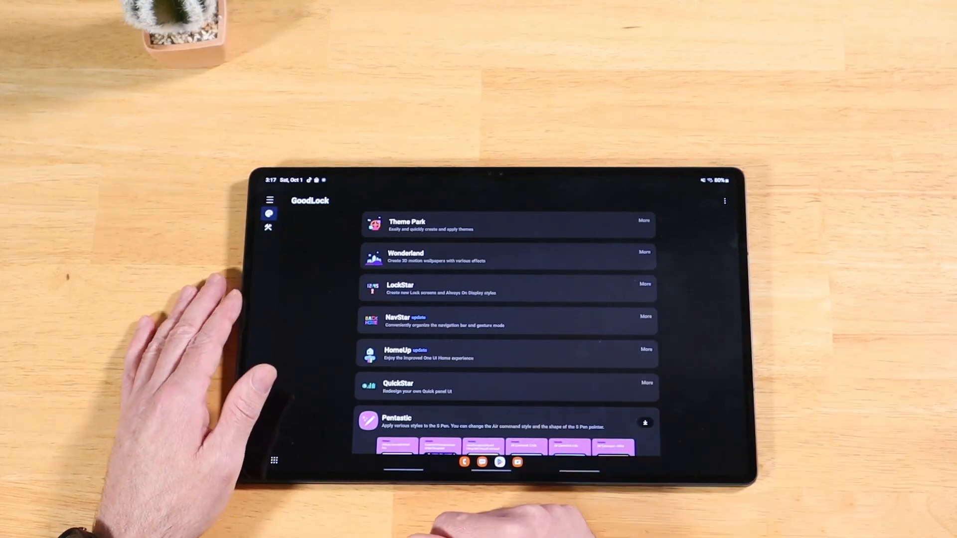
left_click(268, 227)
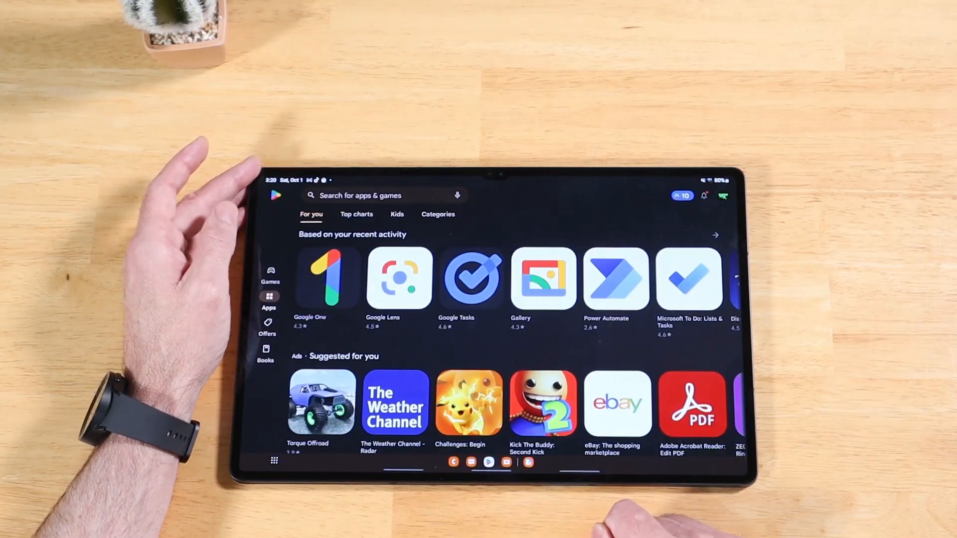
Search the store for 'nice lock', install the NiceLock launcher and launch it
left_click(378, 195)
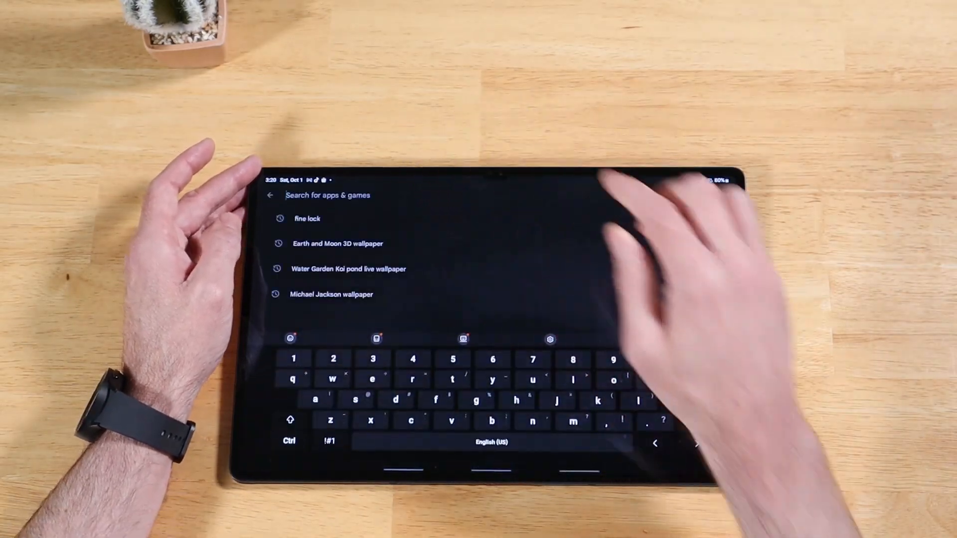
type("ni")
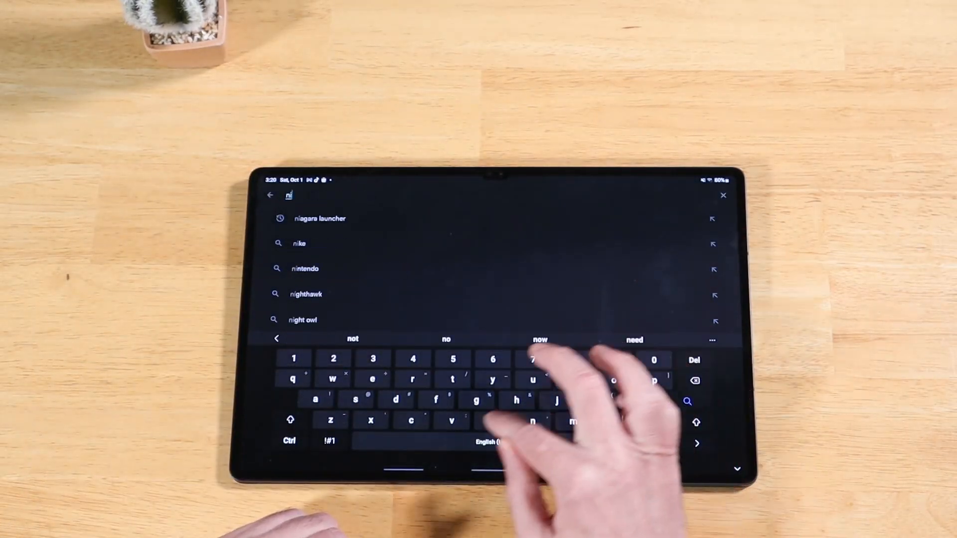
type("ce lock")
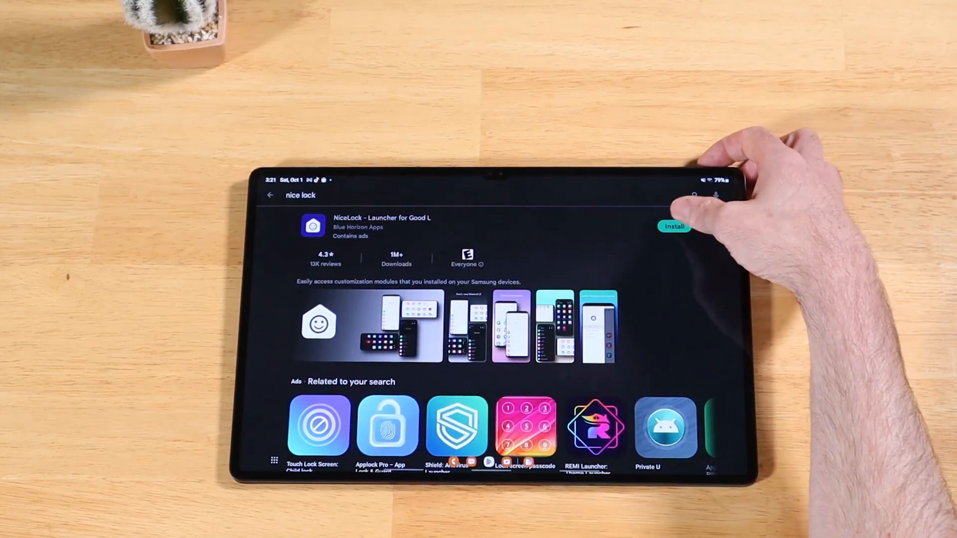
left_click(674, 226)
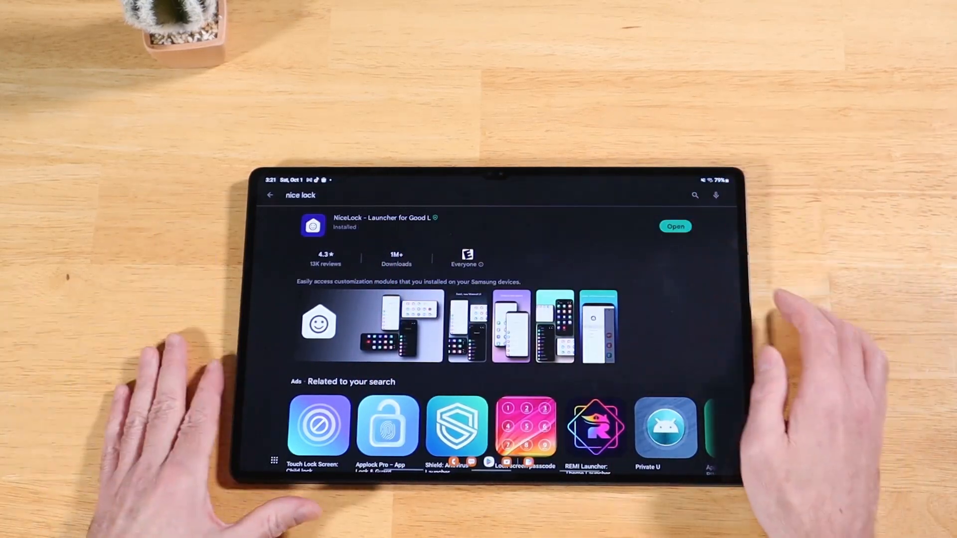
left_click(675, 226)
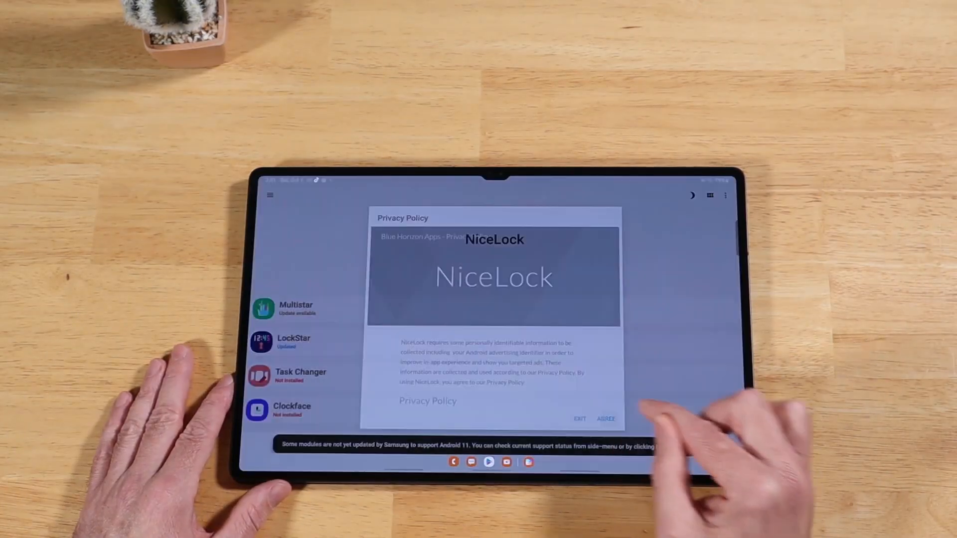
Agree to NiceLock's privacy policy and follow a Not Installed module to its XDA support thread
left_click(605, 419)
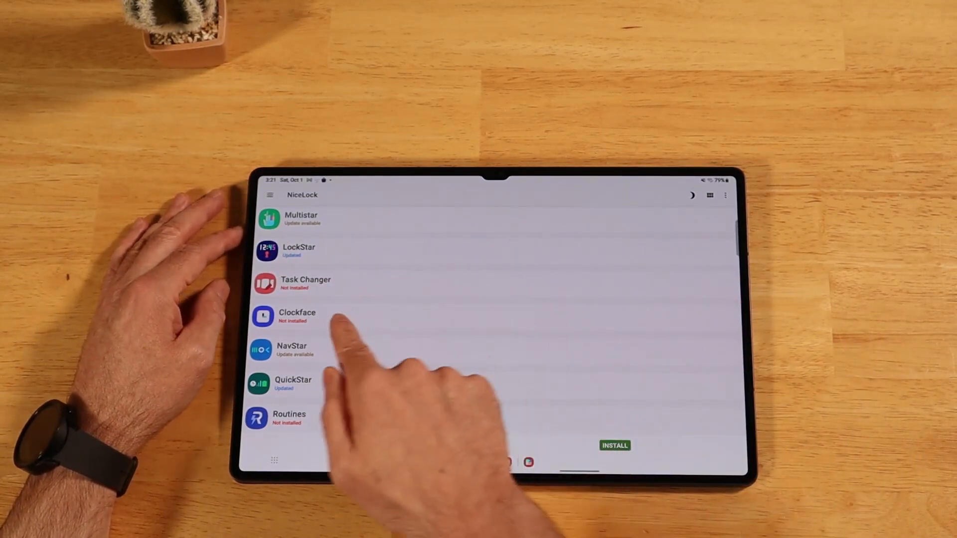
left_click(305, 284)
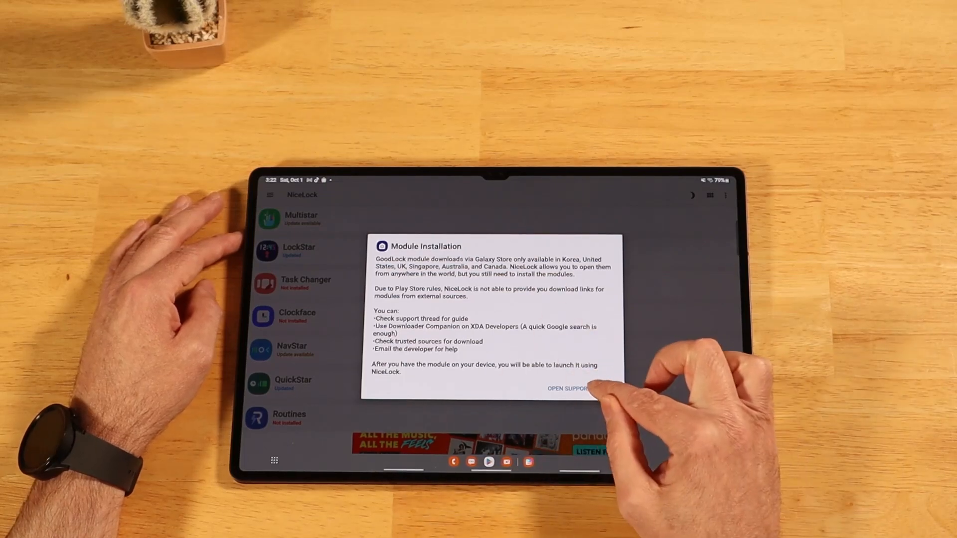
left_click(566, 389)
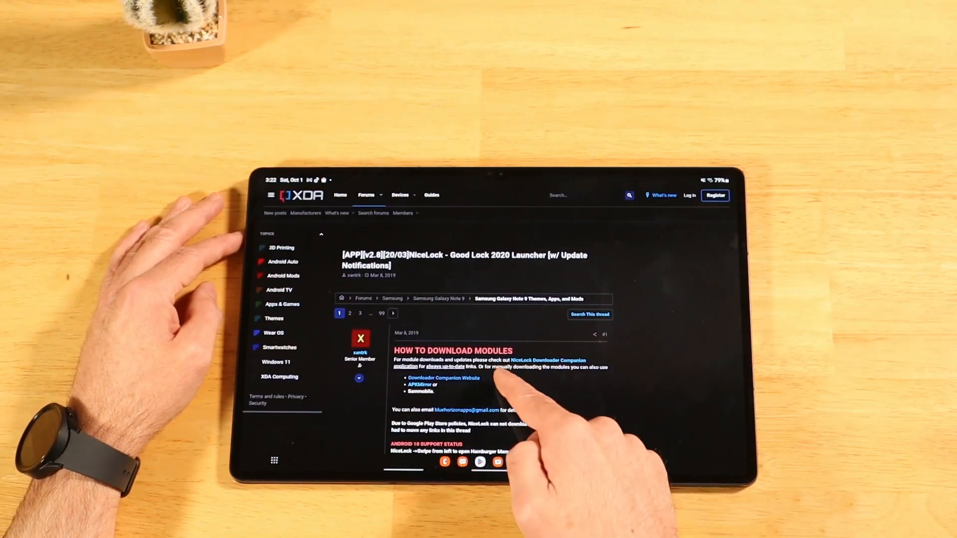
Follow the Downloader Companion Website link and browse the Good Lock modules to Task Changer
scroll("down", 3)
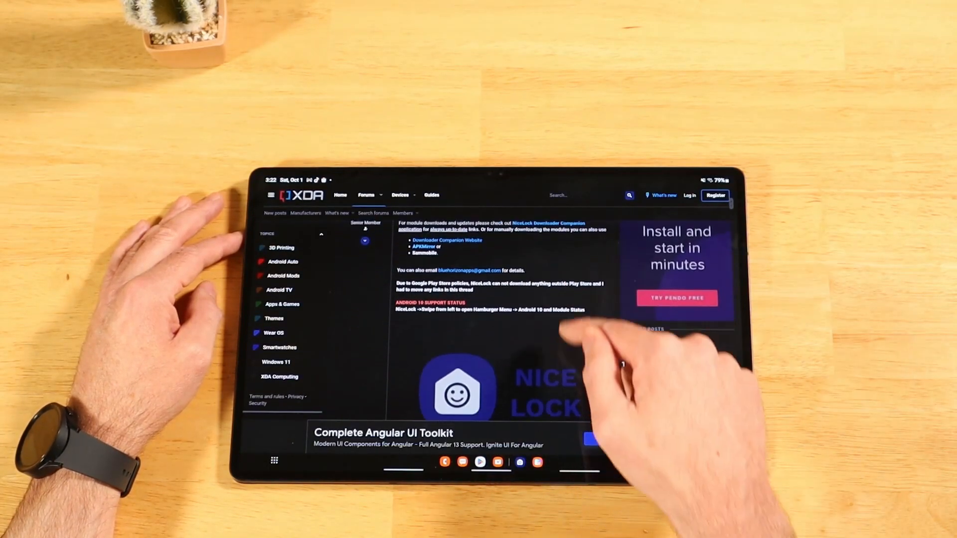
scroll("down", 3)
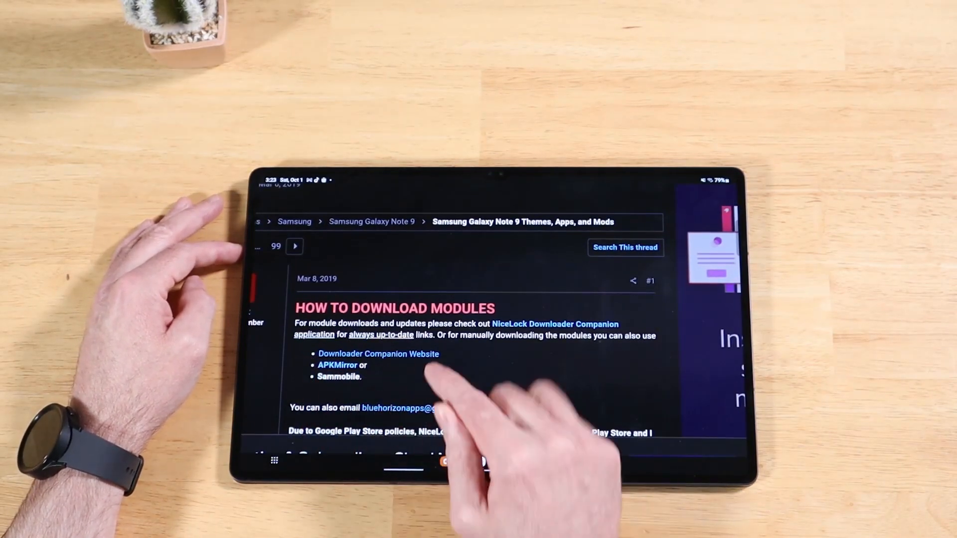
left_click(378, 354)
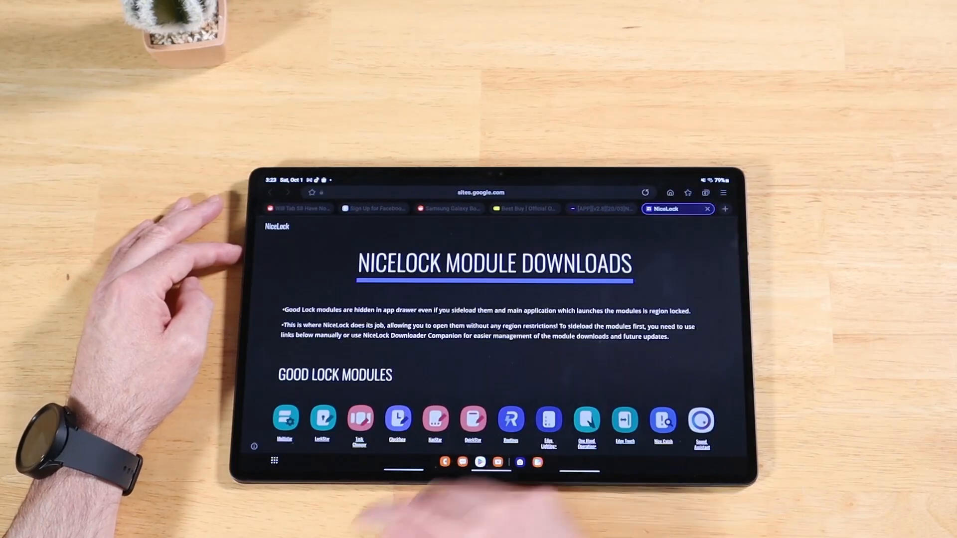
scroll("down", 3)
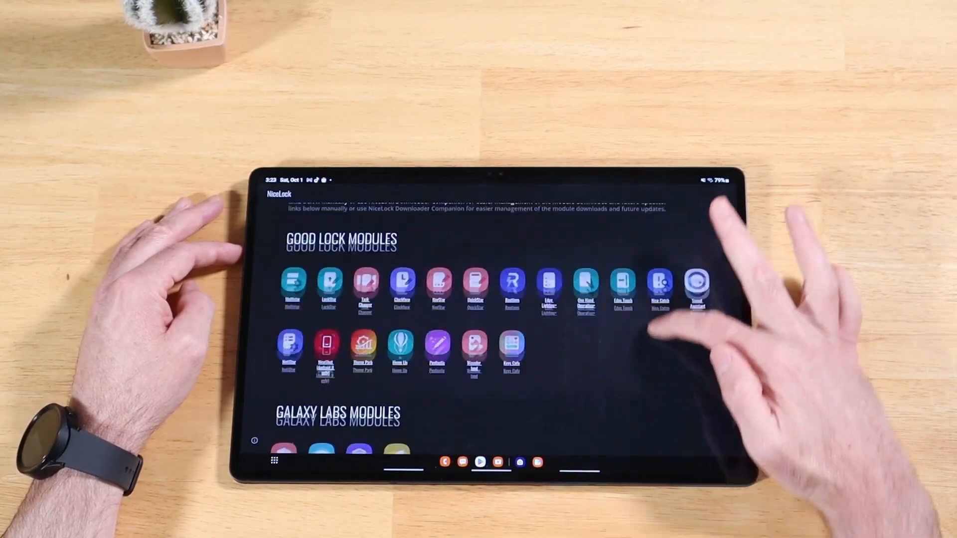
scroll("down", 3)
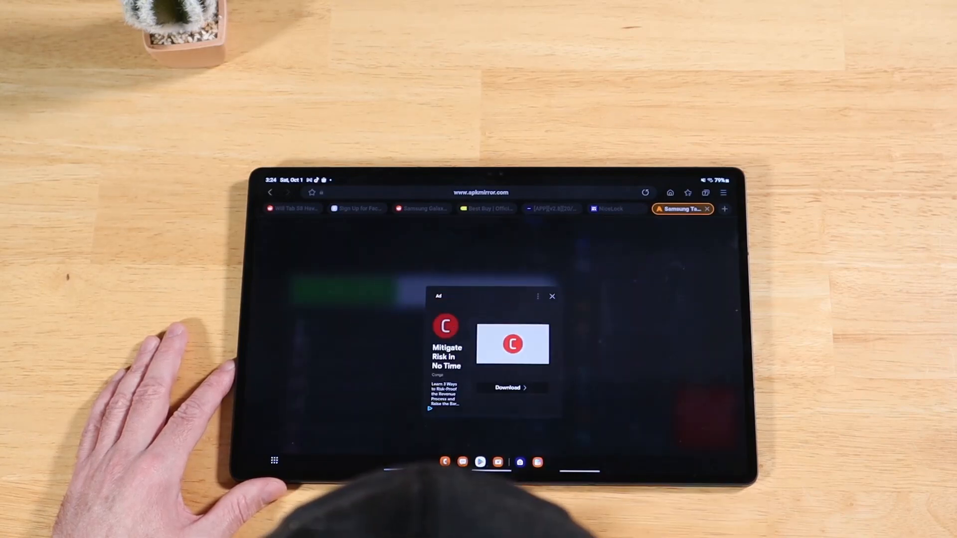
Download the Samsung Task Changer 3.0.00.23 APK and head to Settings from the blocked-install warning
left_click(552, 297)
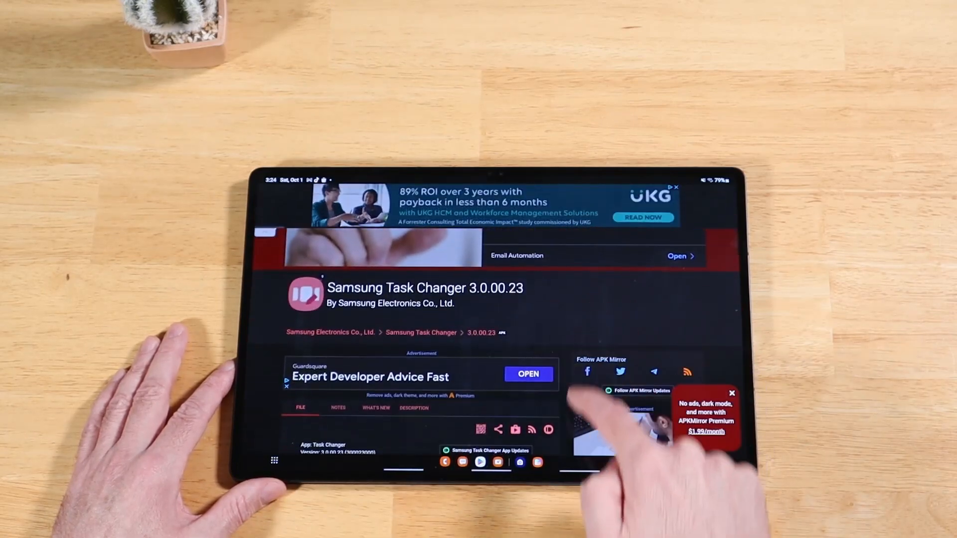
scroll("down", 3)
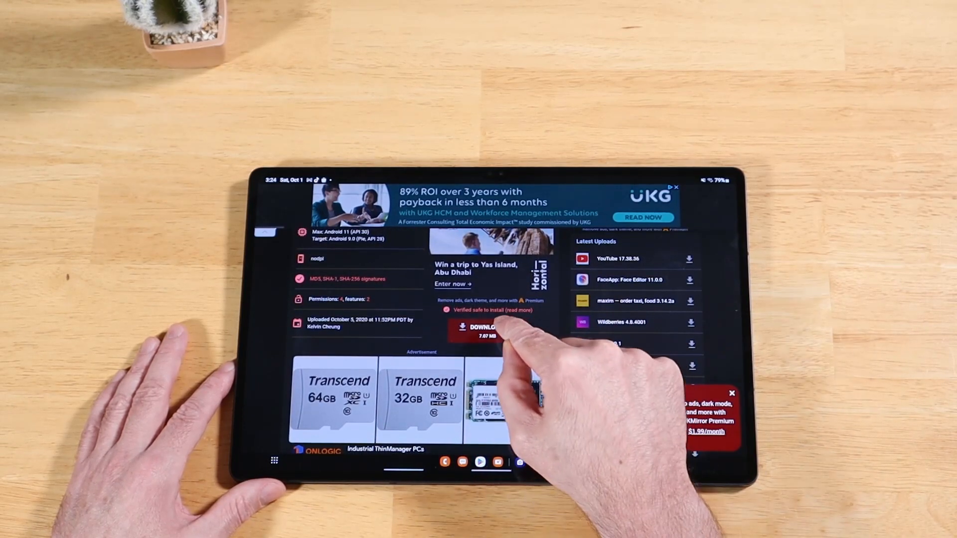
left_click(482, 330)
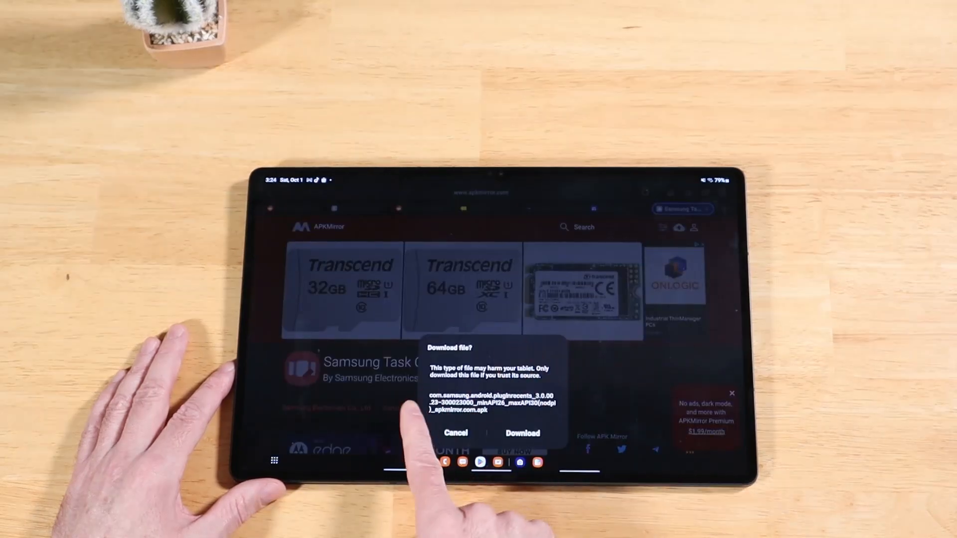
left_click(522, 433)
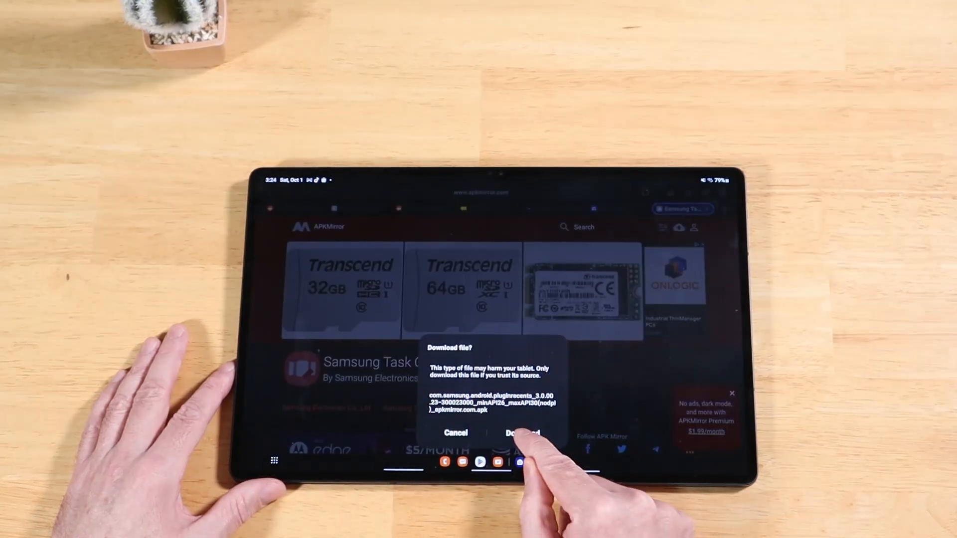
left_click(521, 433)
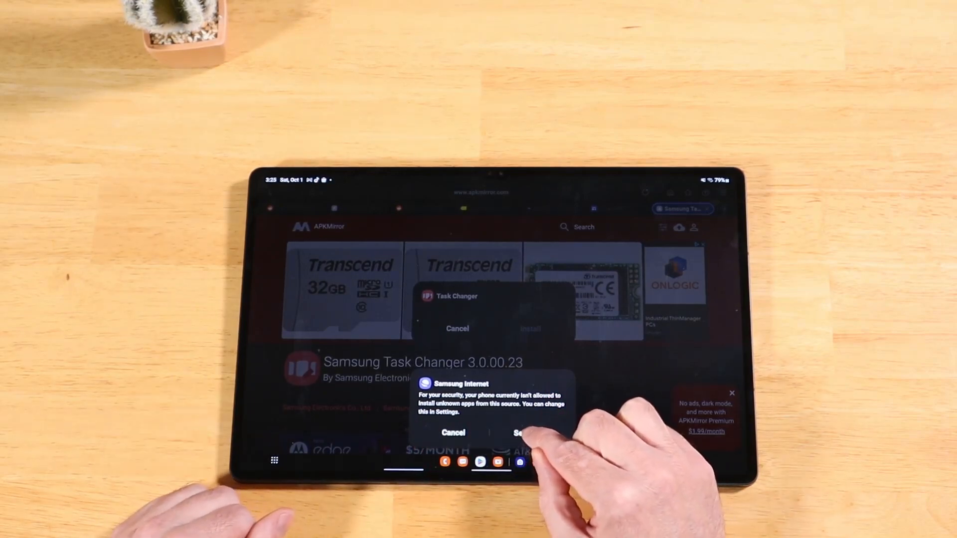
left_click(525, 432)
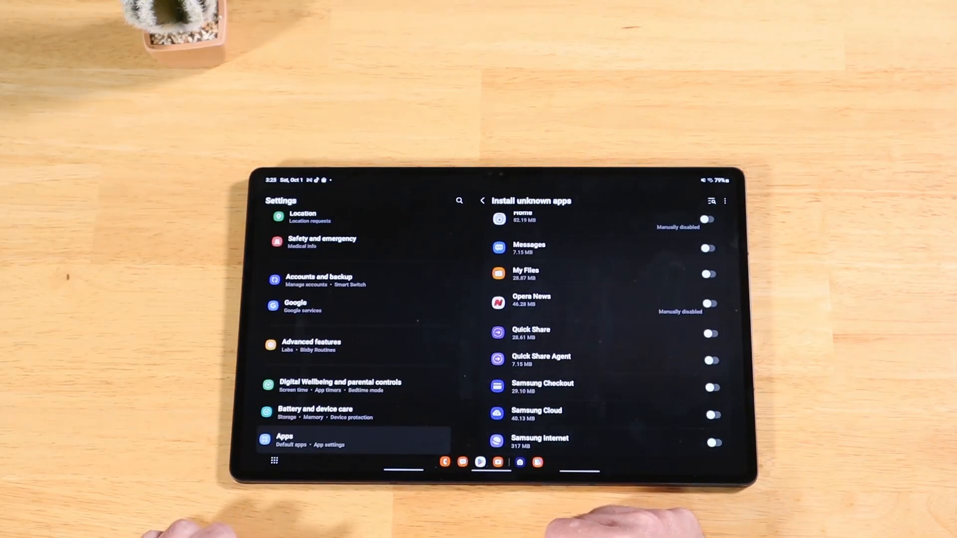
Allow Samsung Internet to install unknown apps and complete the Task Changer installation
scroll("down", 3)
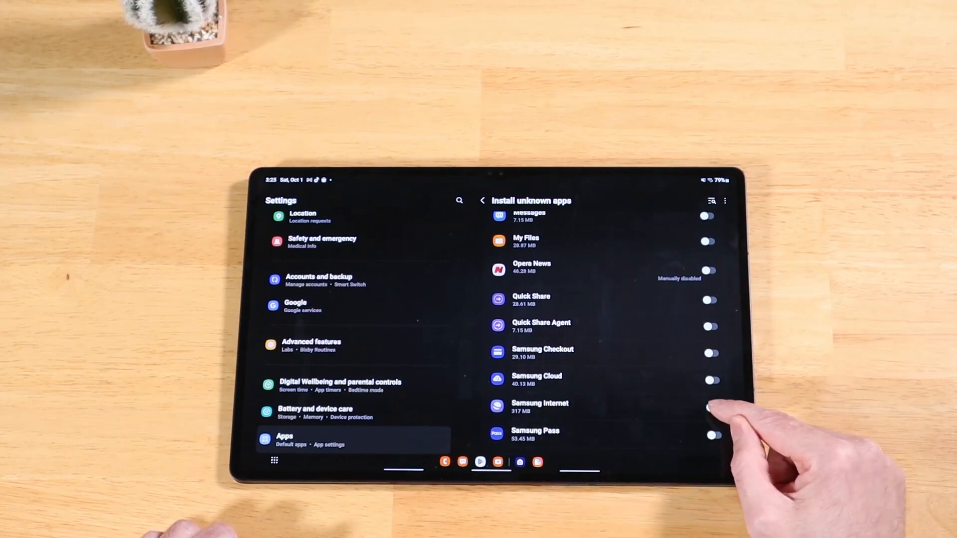
left_click(708, 408)
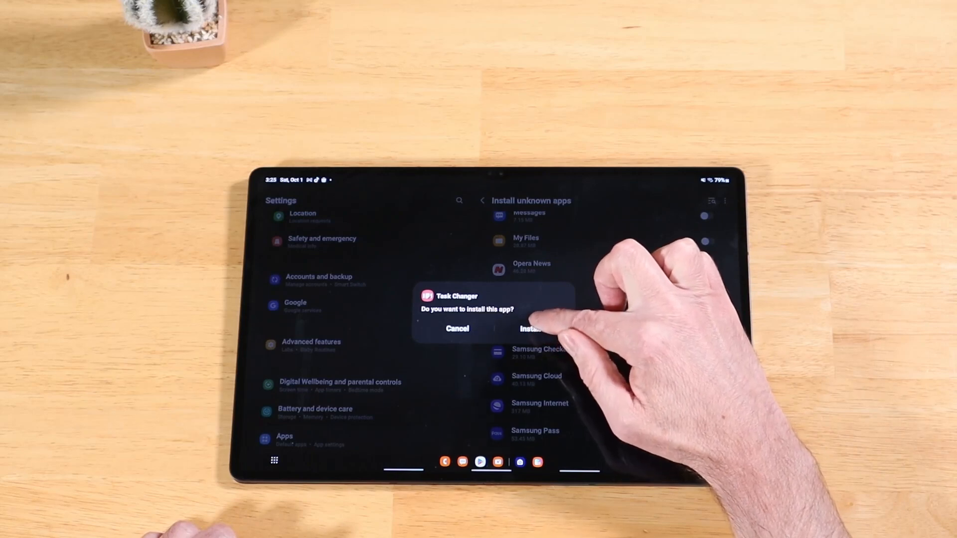
left_click(530, 329)
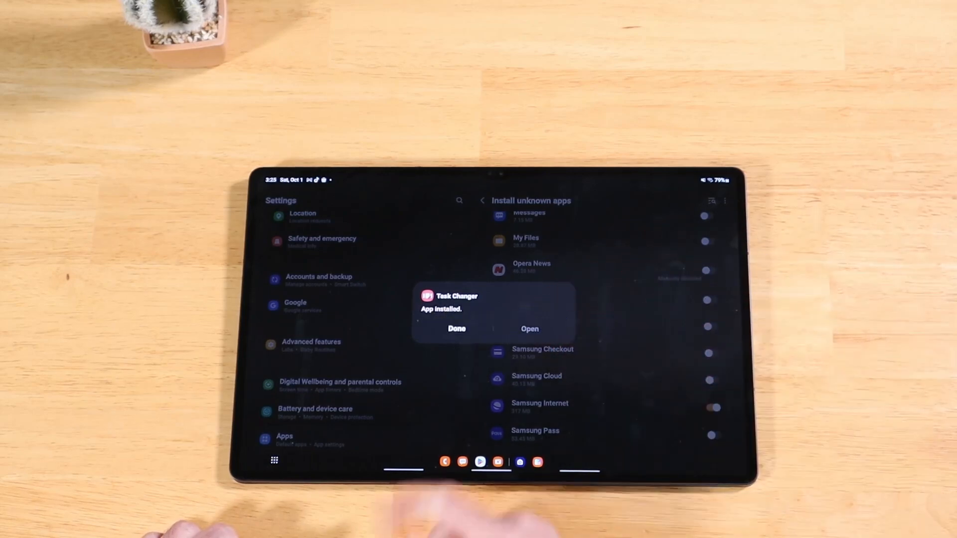
left_click(456, 329)
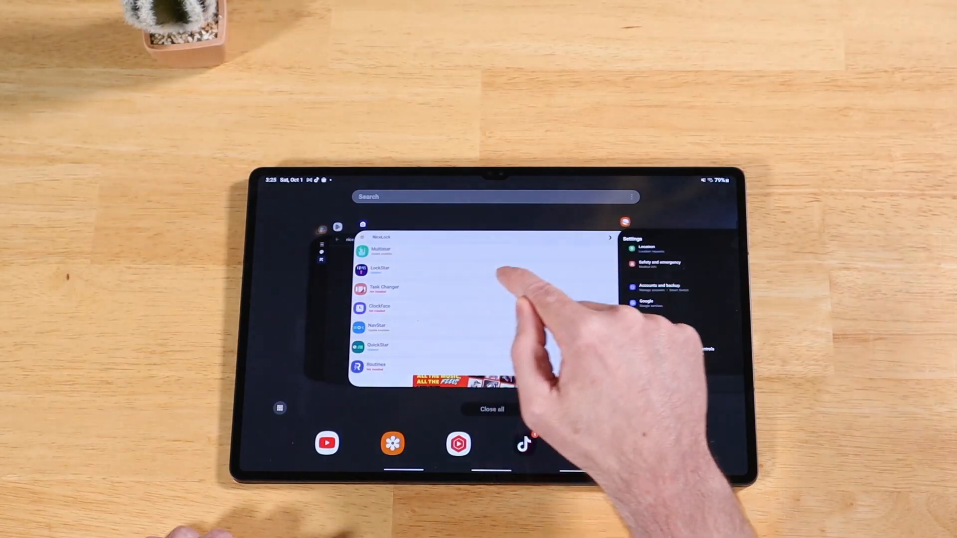
Return to the home screen from Recents and launch the Google Play Store
left_click(494, 293)
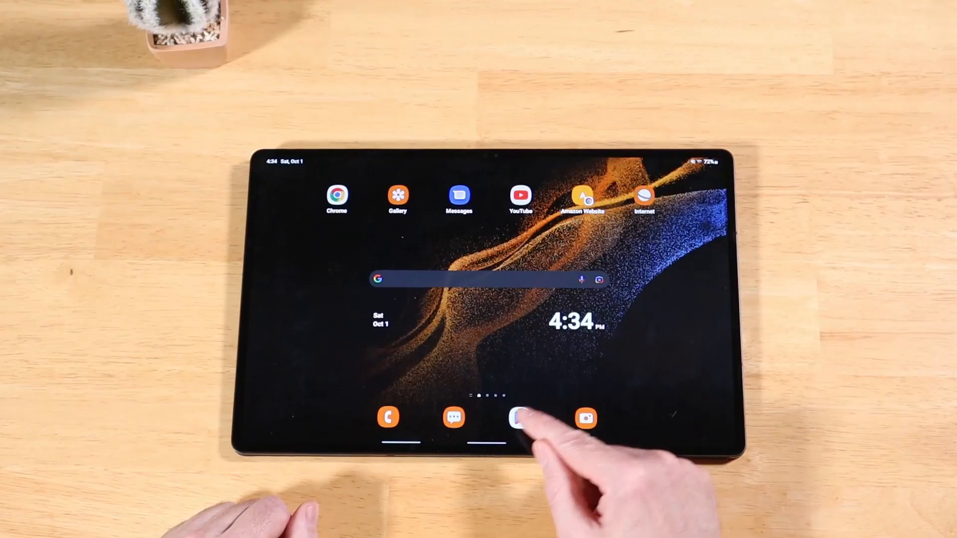
left_click(520, 418)
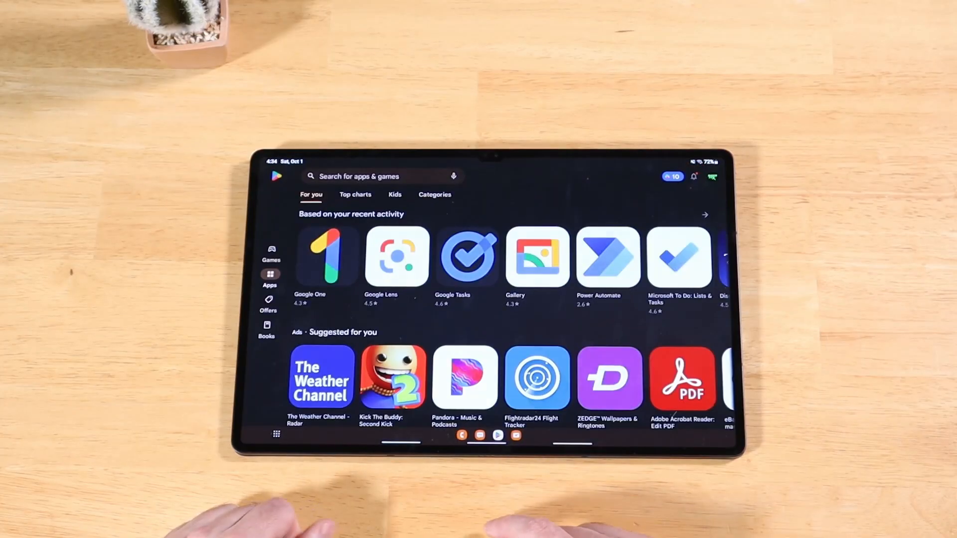
Search the store for 'fine lock' and launch Fine Lock to view its module list
left_click(366, 177)
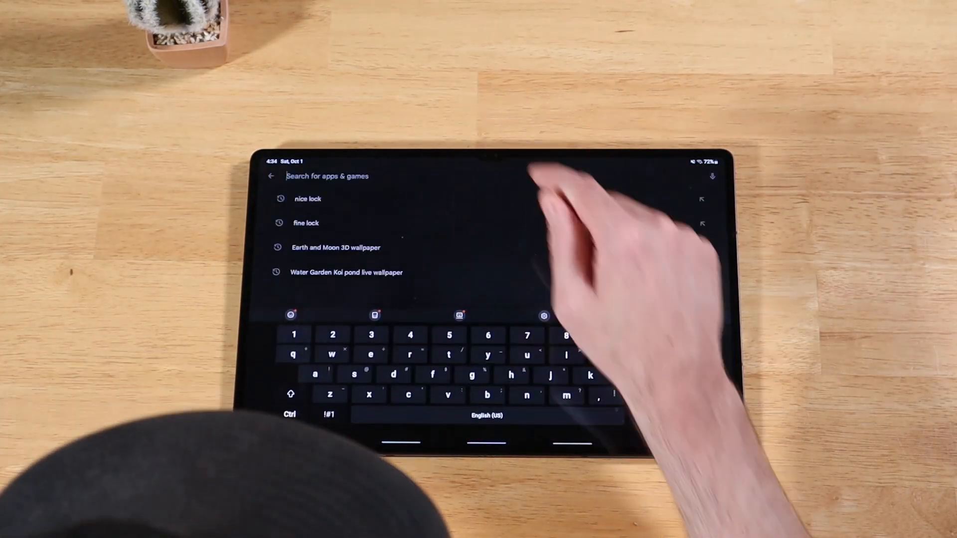
type("fi")
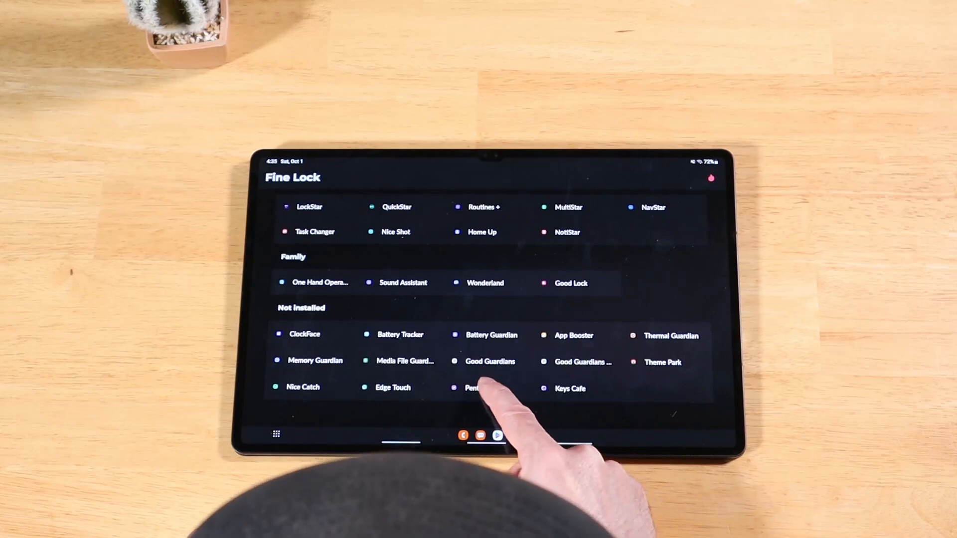
Follow a Not Installed module to its APKMirror search, listing Home Up 13.0.00.47
left_click(475, 388)
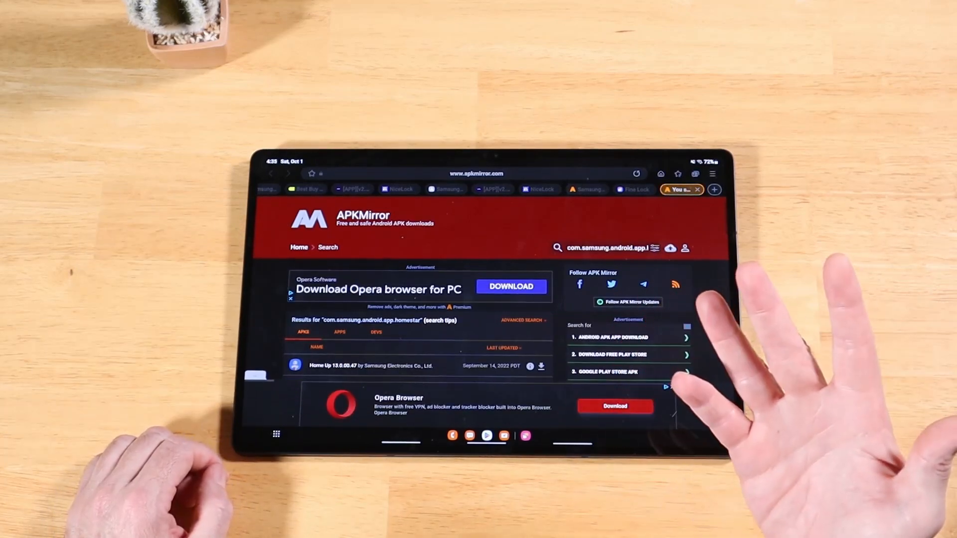
scroll("down", 3)
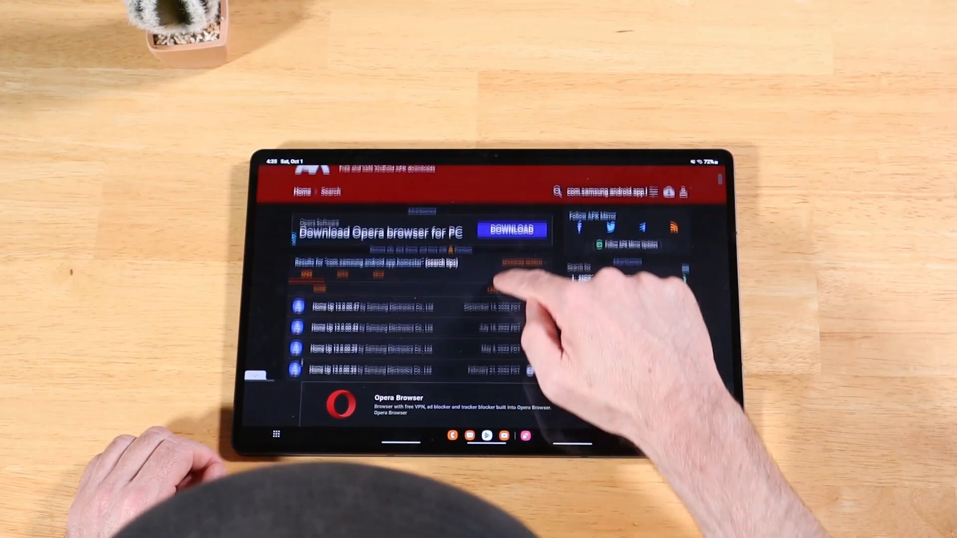